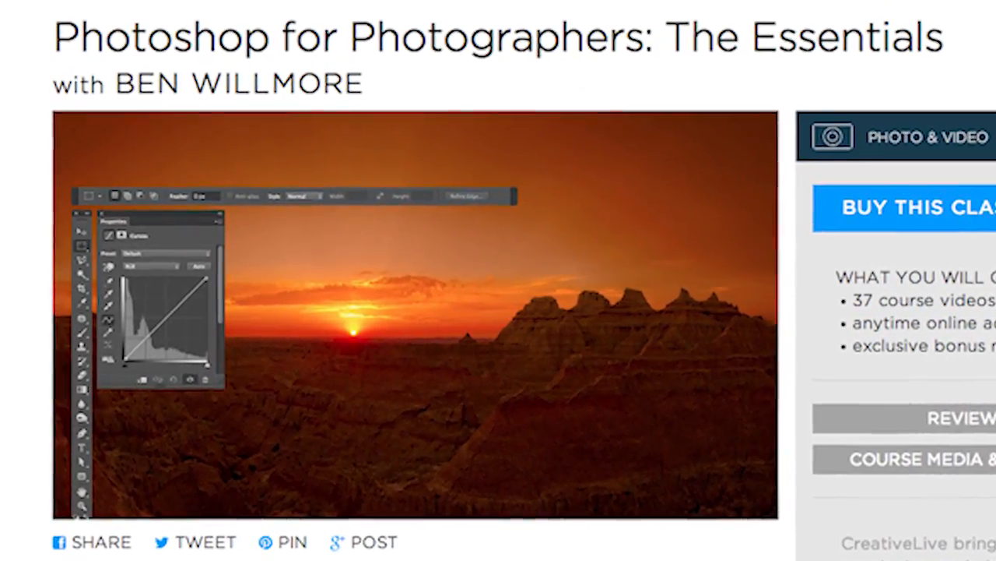
Brush the Refine Radius Tool across the lion's fuzzy mane above its right eye.
scroll("down", 3)
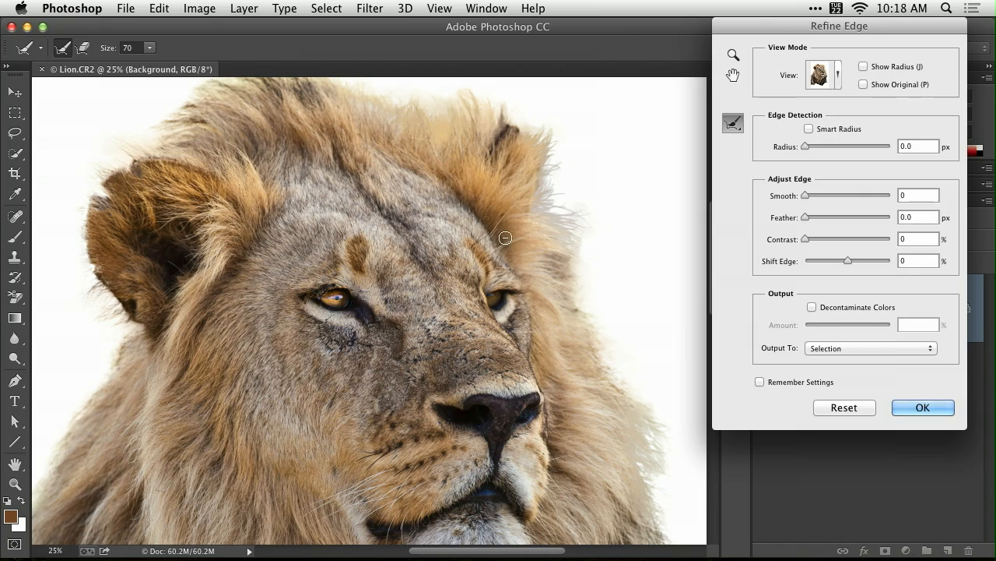
left_click_drag(456, 222, 518, 211)
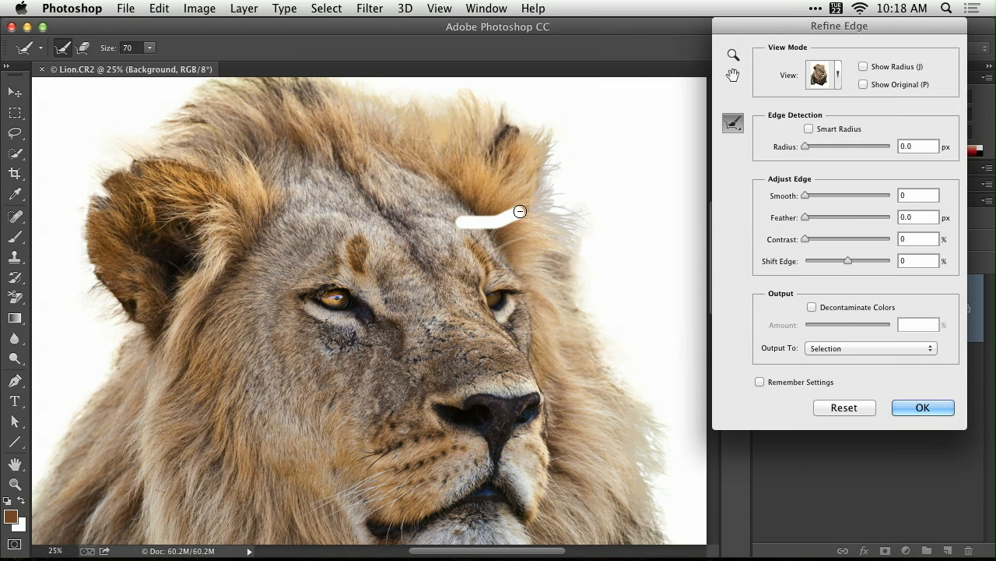